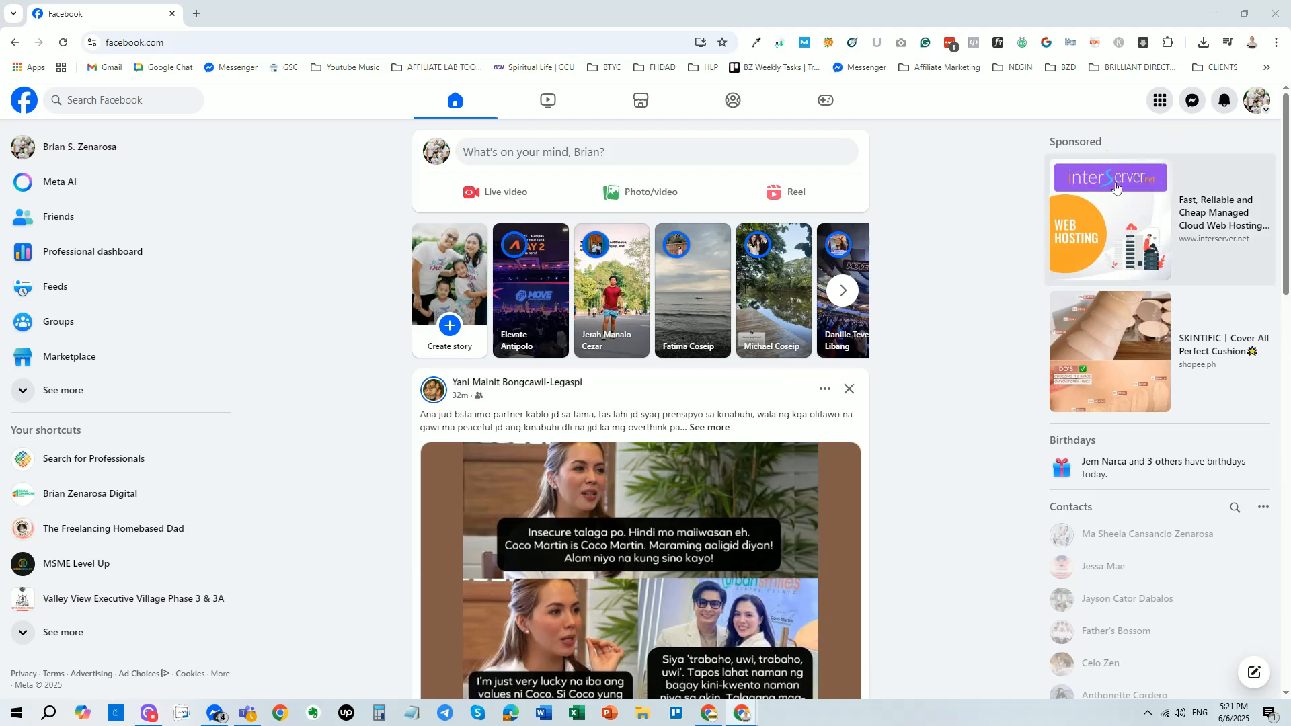
pyautogui.moveTo(1190, 100)
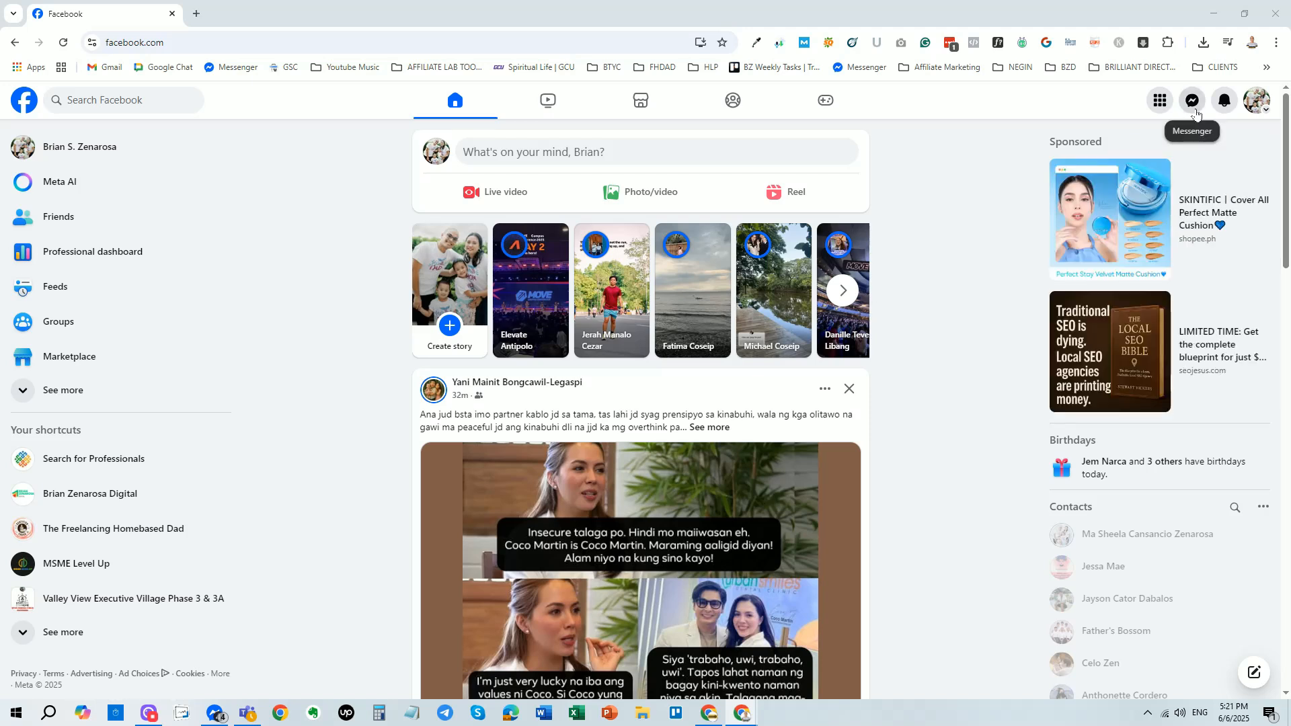
pyautogui.click(1190, 100)
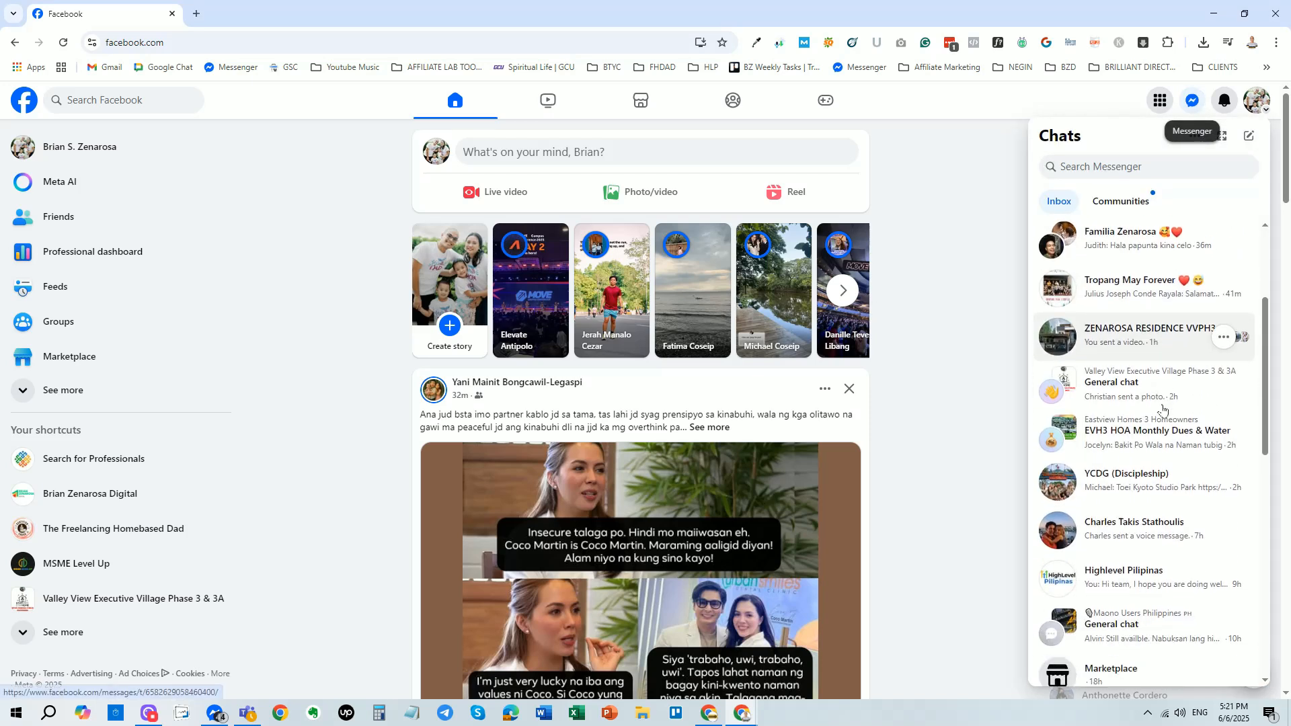
pyautogui.click(1134, 521)
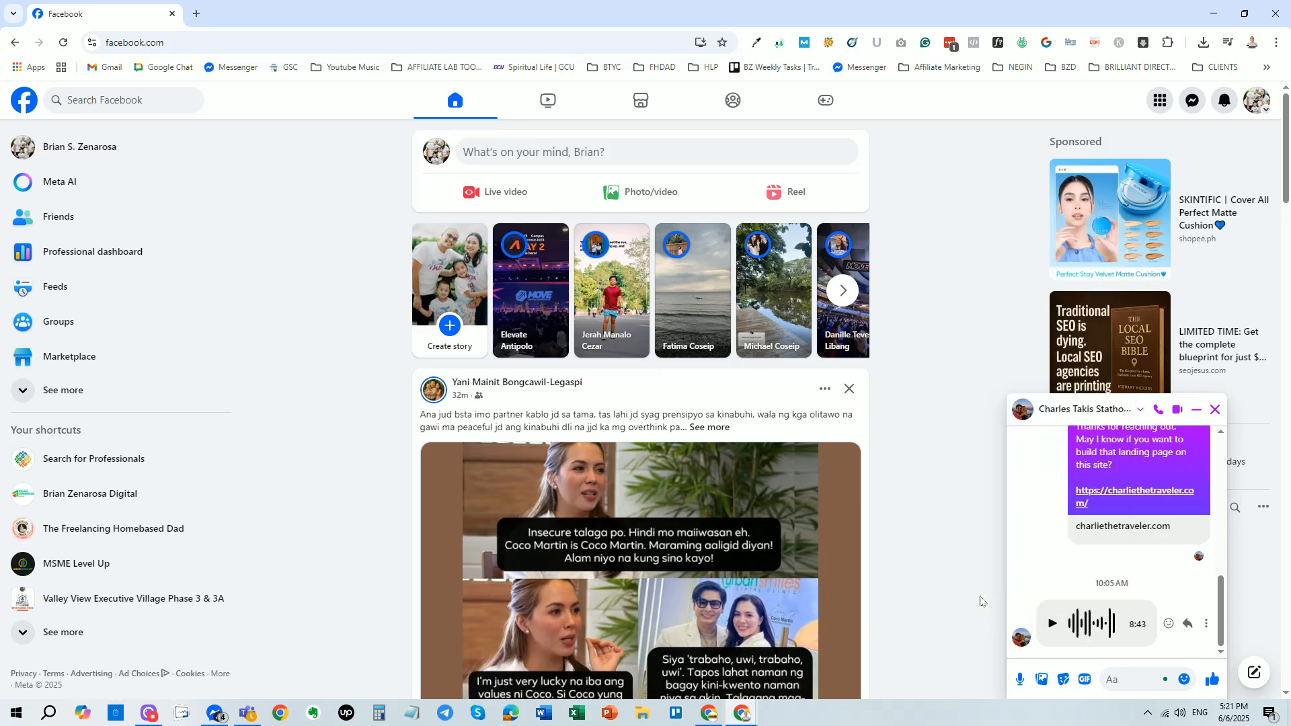
# - Open DevTools with F12 and show the Messenger page's Network panel
pyautogui.press('F12')
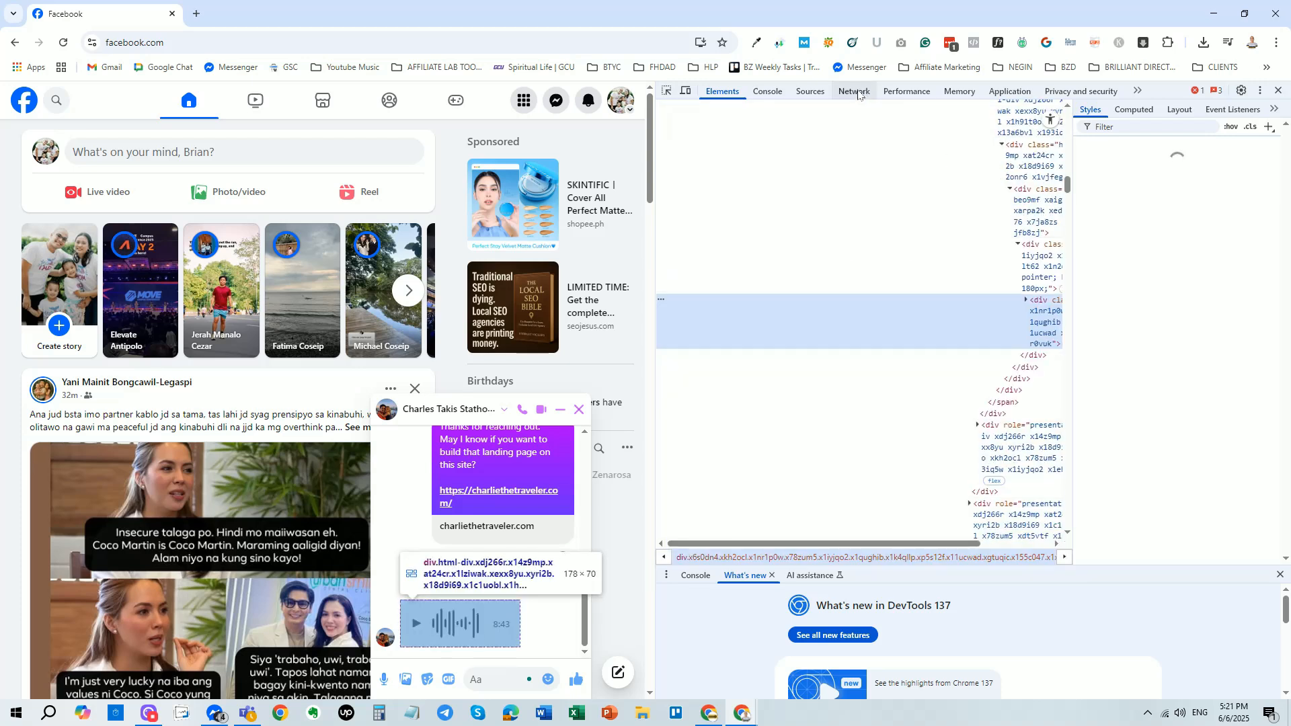
pyautogui.click(853, 91)
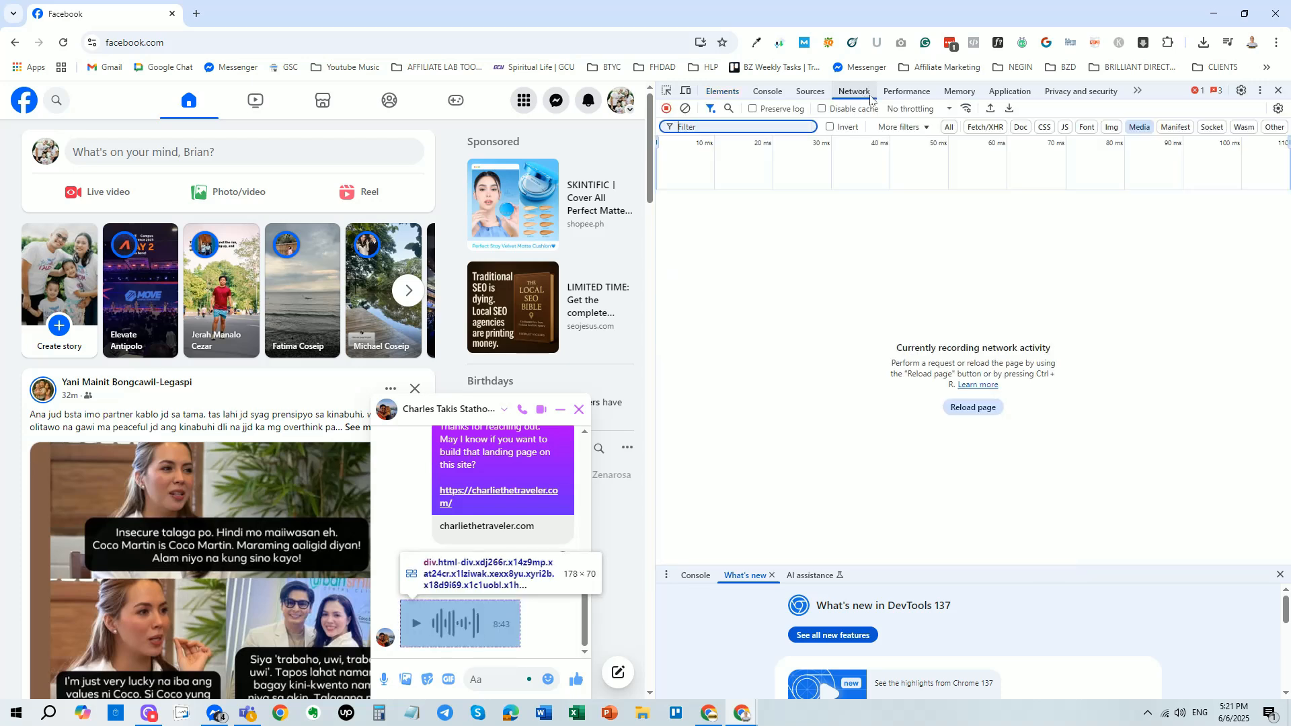
pyautogui.moveTo(831, 127)
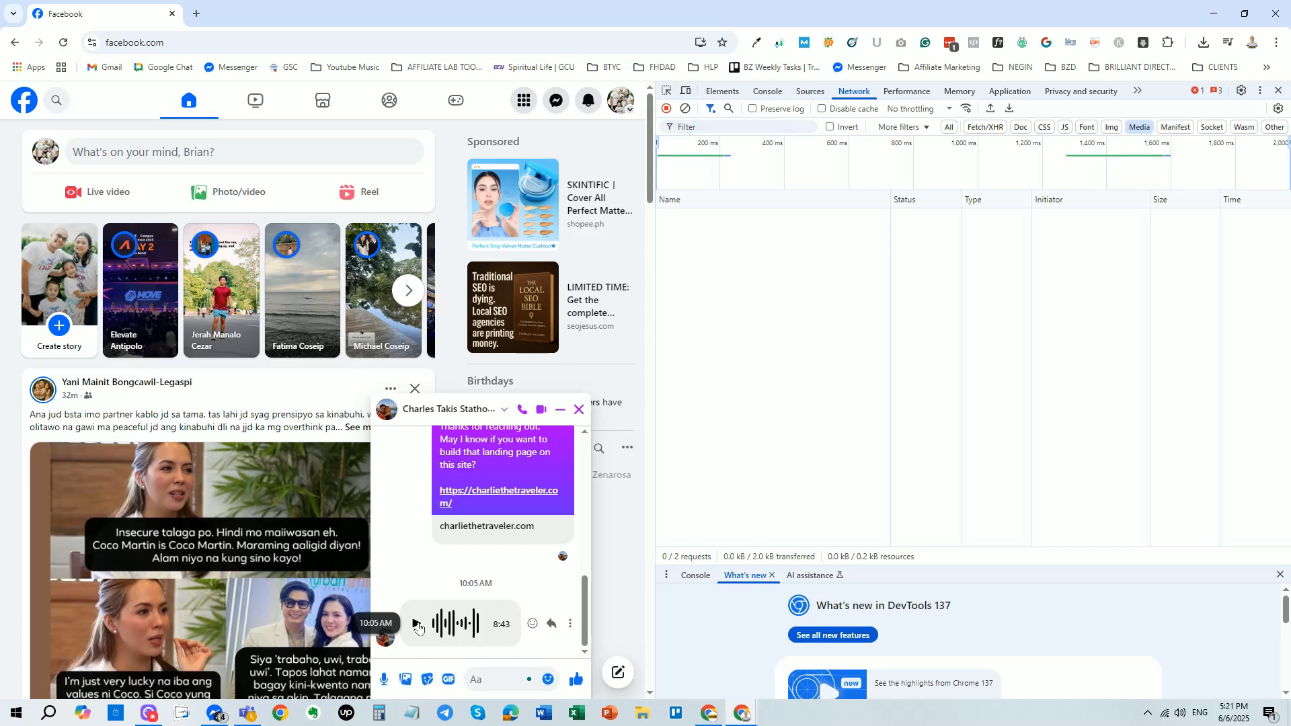
# - Play and pause the voice message, then open its captured audio request in its own tab
pyautogui.click(417, 624)
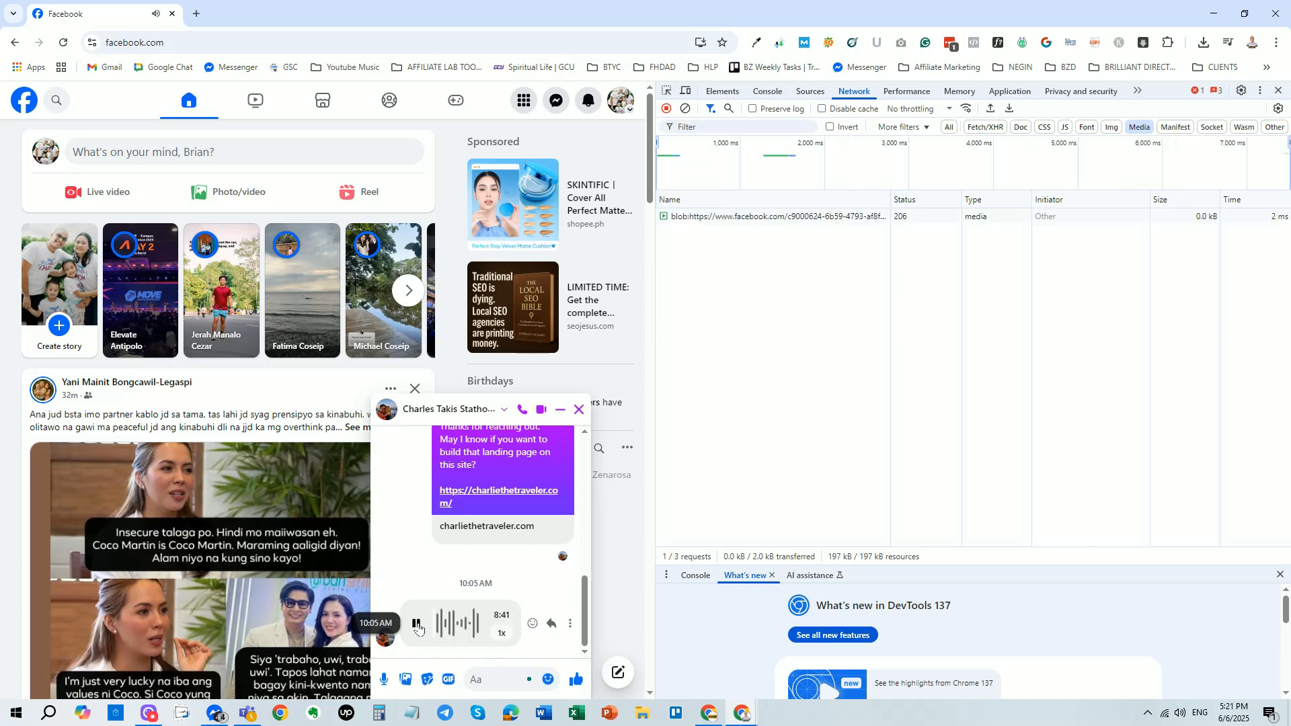
pyautogui.click(417, 623)
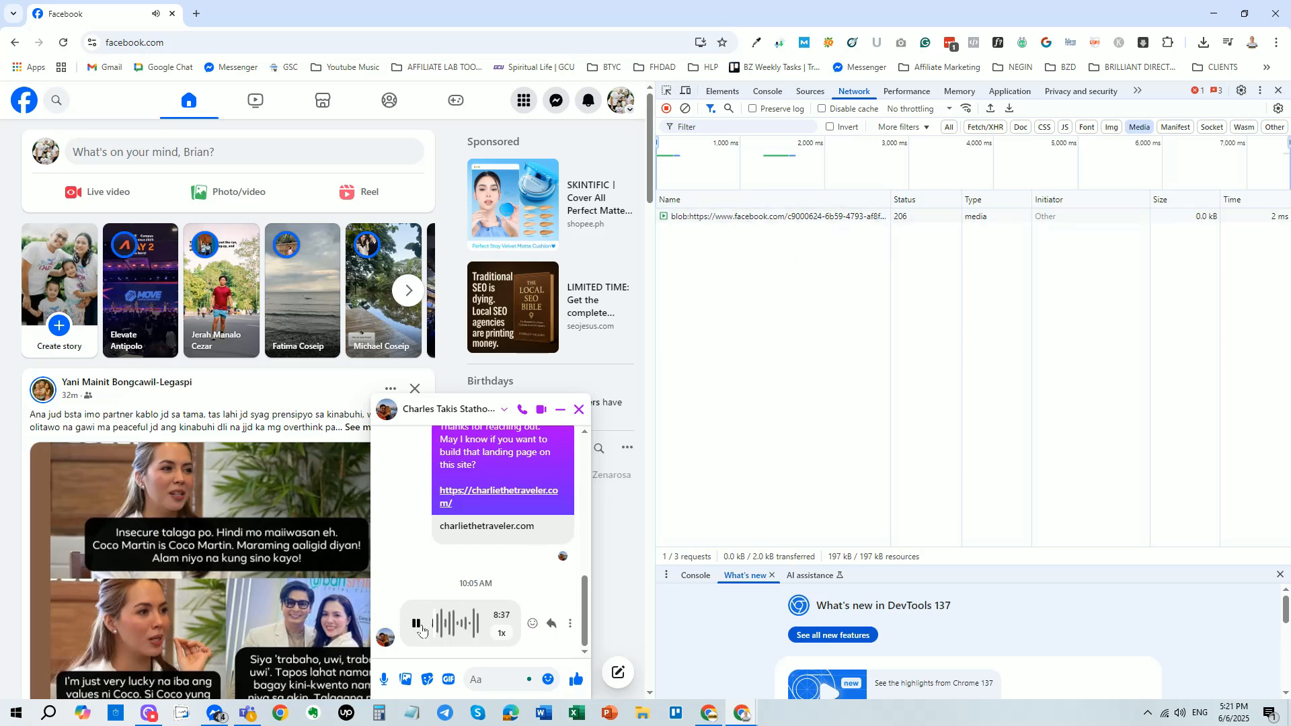
pyautogui.click(417, 623)
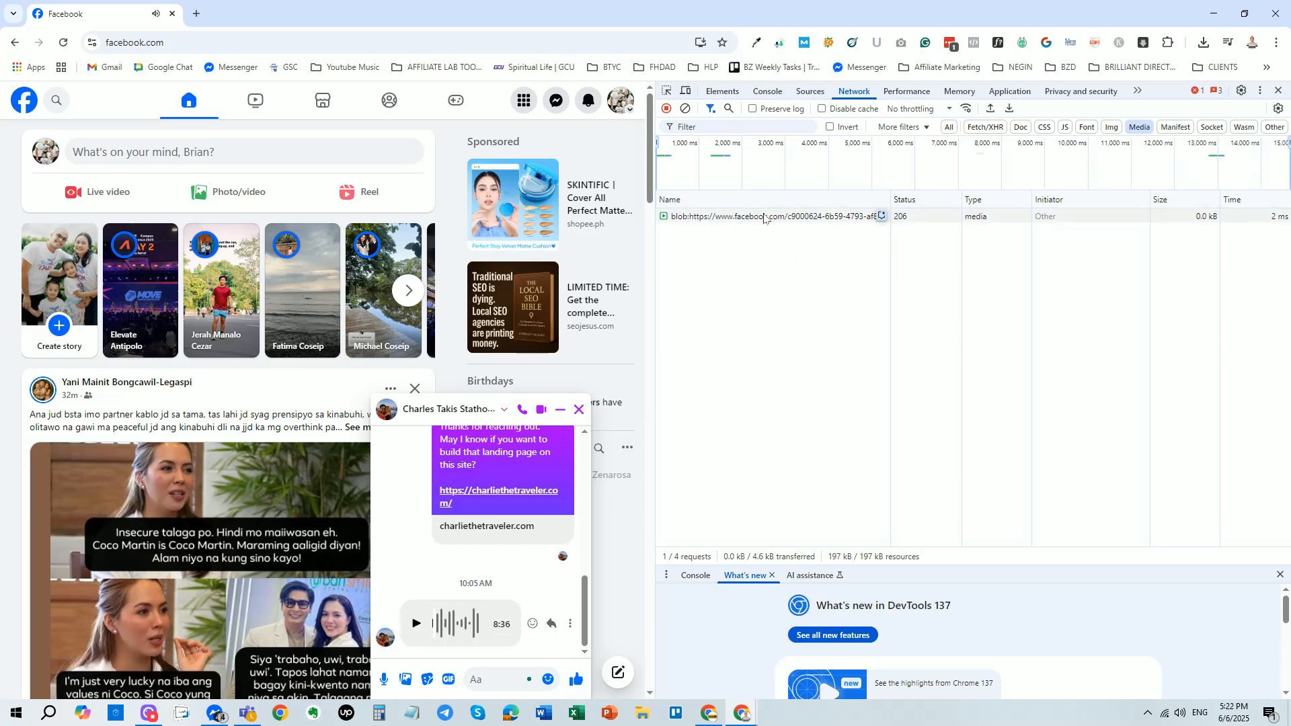
pyautogui.click(740, 216)
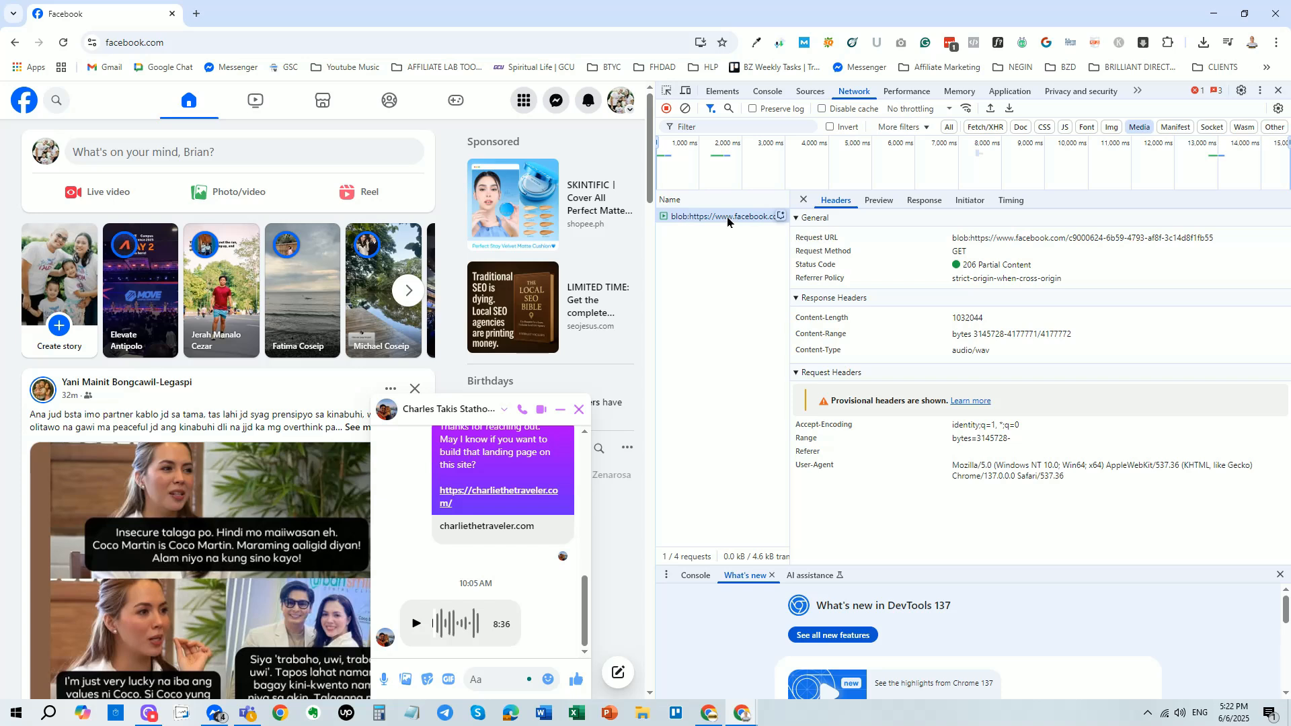
pyautogui.click(732, 423)
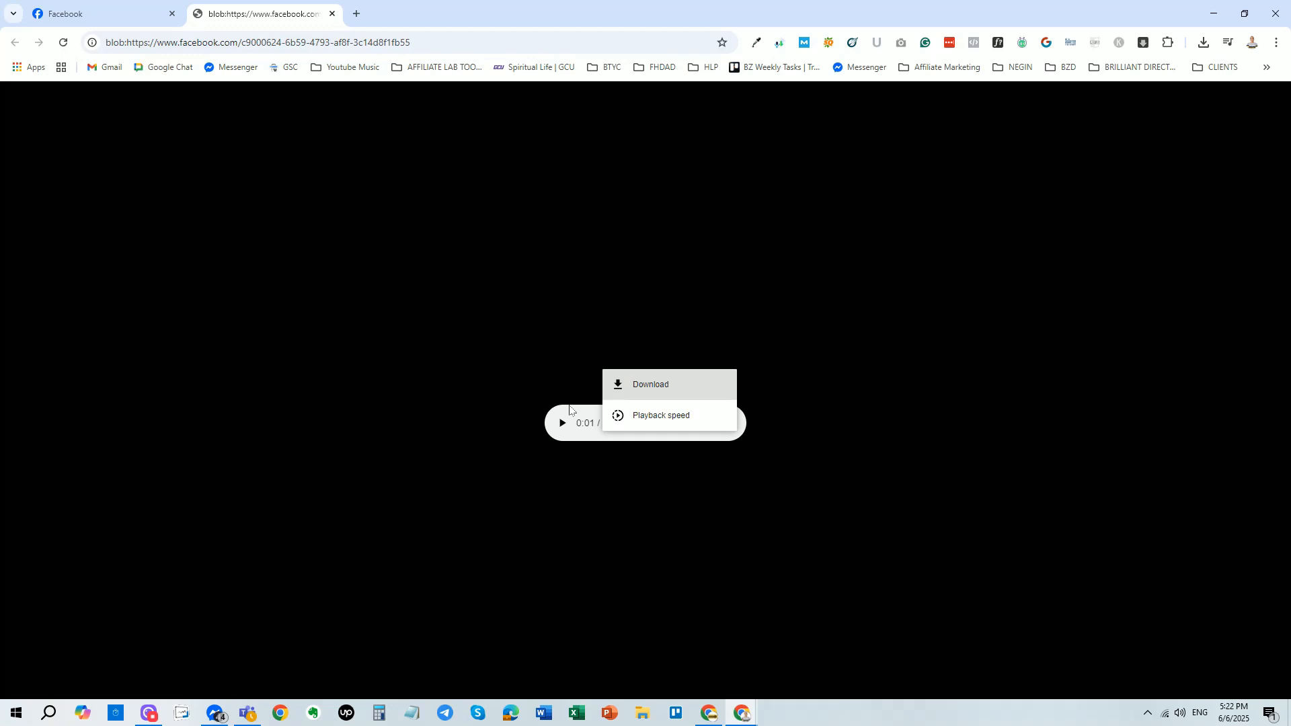
# - Download the blob audio to the Desktop as 'Voice Messenger Recording'
pyautogui.click(650, 384)
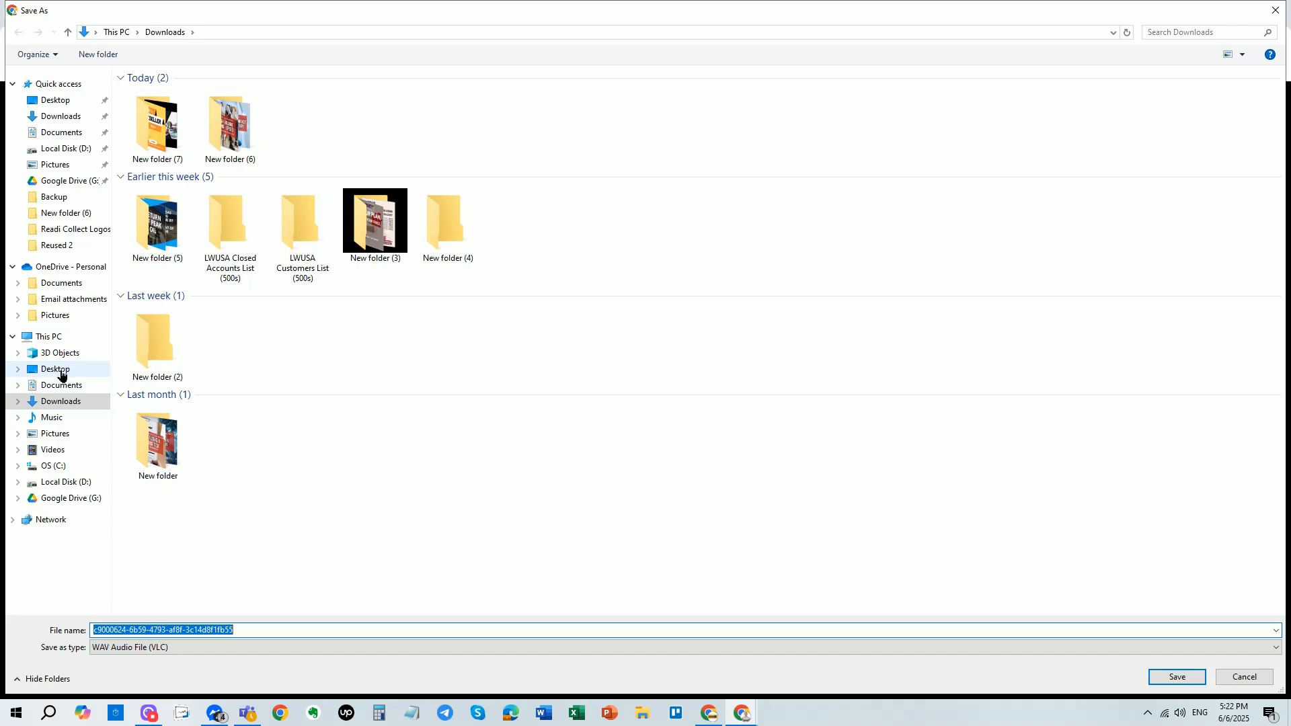
pyautogui.click(56, 367)
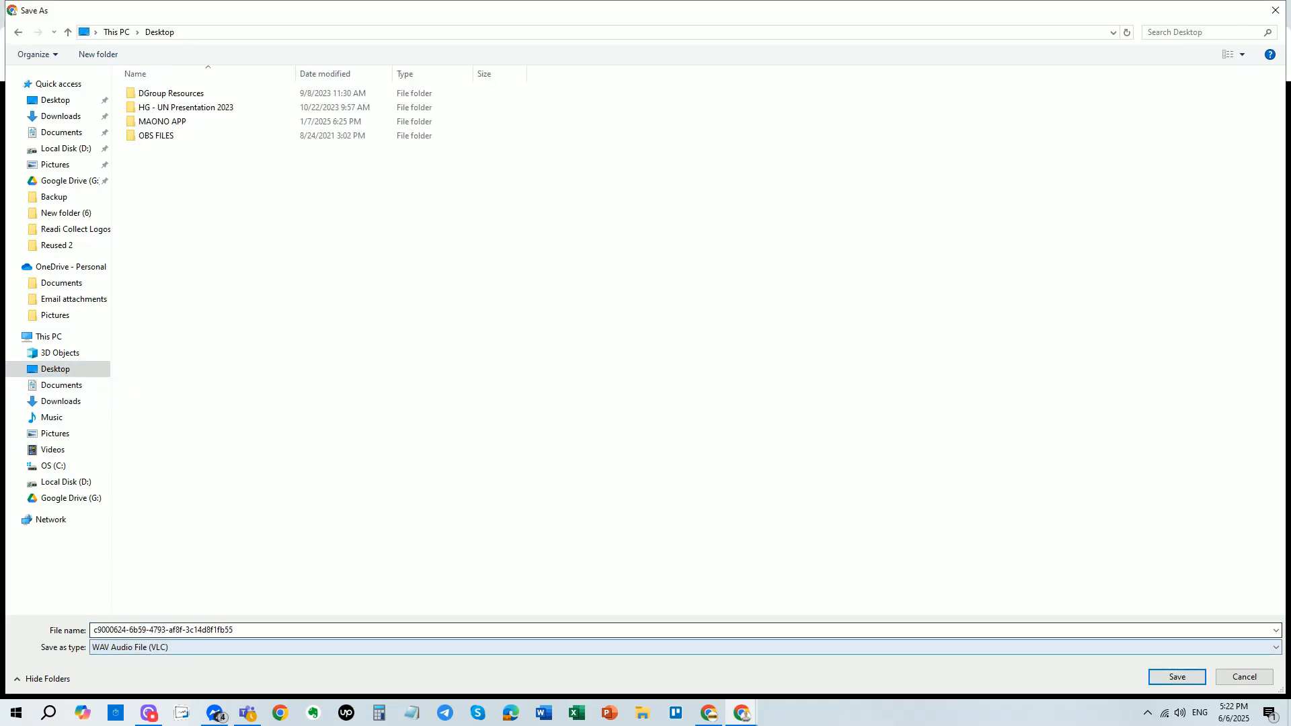
pyautogui.write('Voice Messenger Recording')
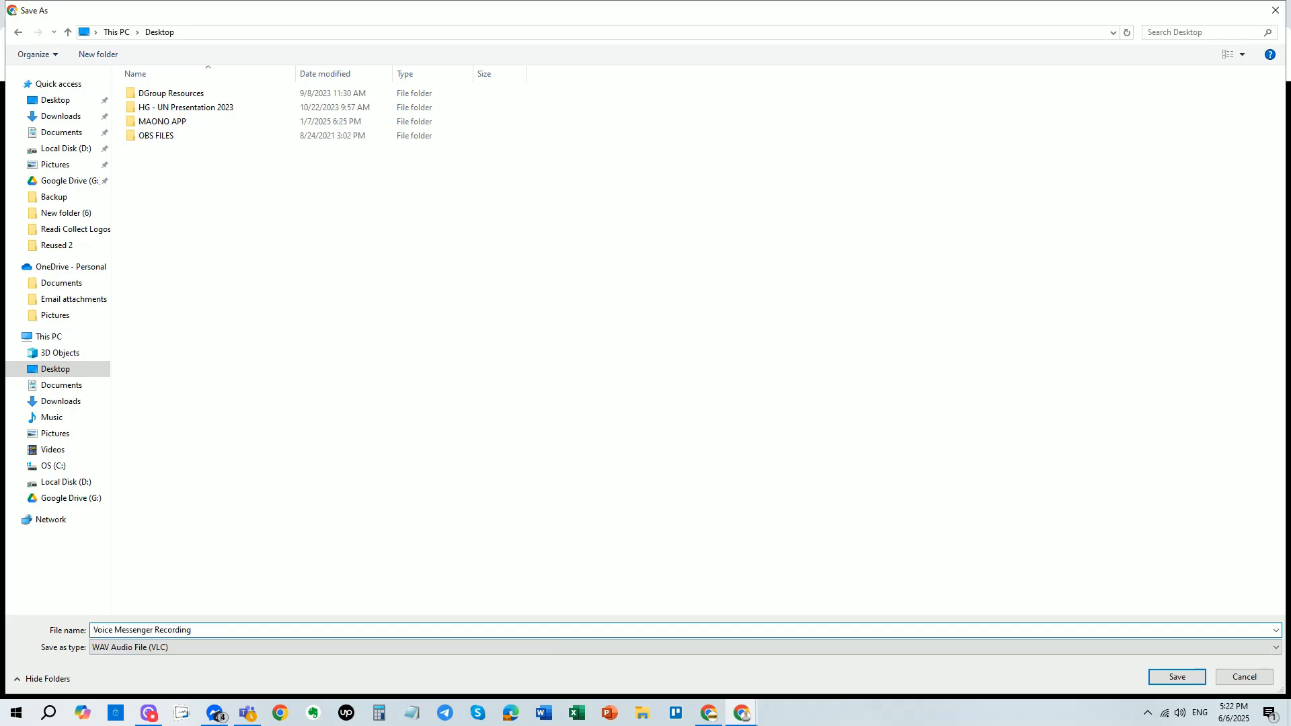
pyautogui.click(1174, 675)
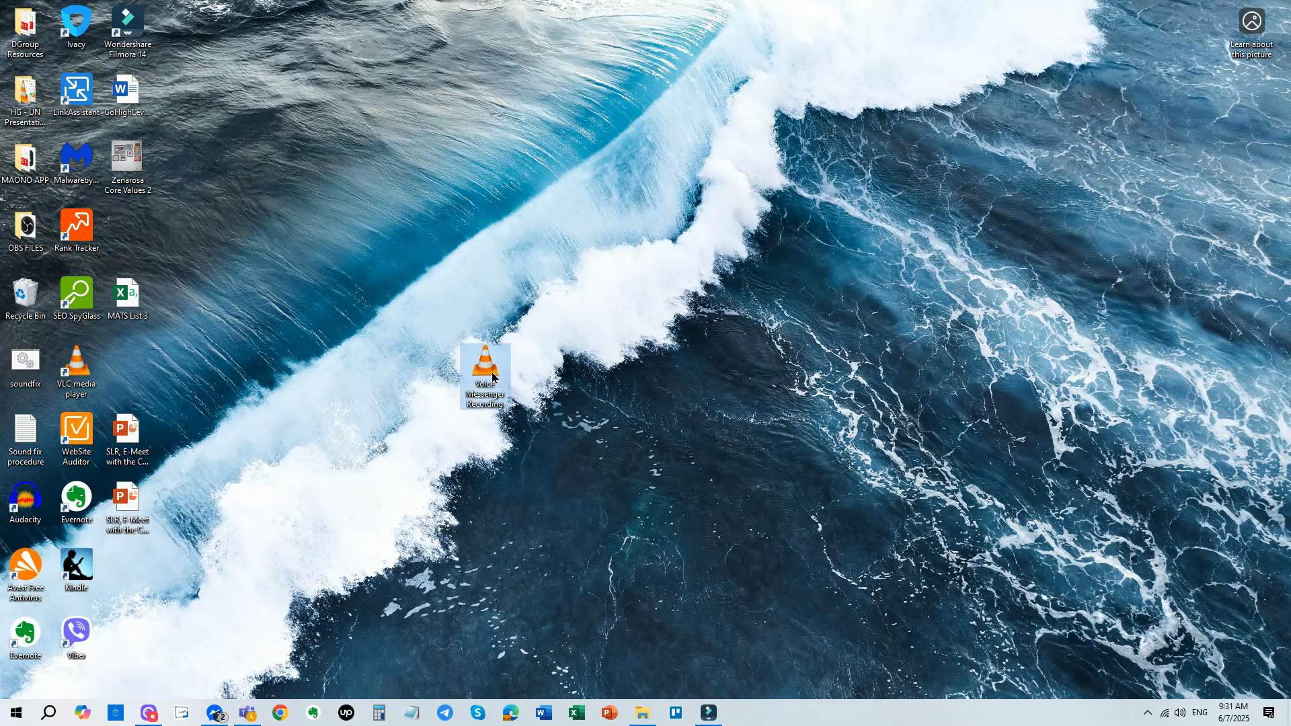
pyautogui.moveTo(486, 371)
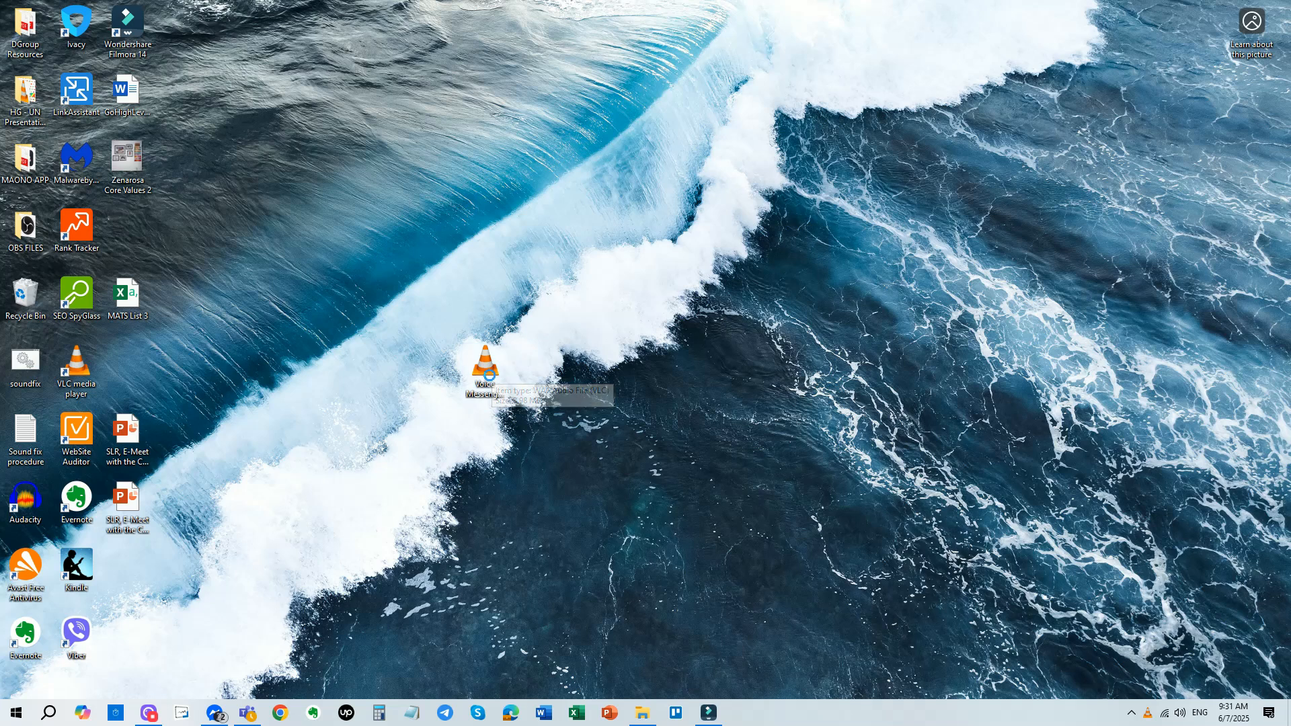
# - Play Voice Messenger Recording.wav in VLC and seek forward to just past three minutes
pyautogui.doubleClick(486, 366)
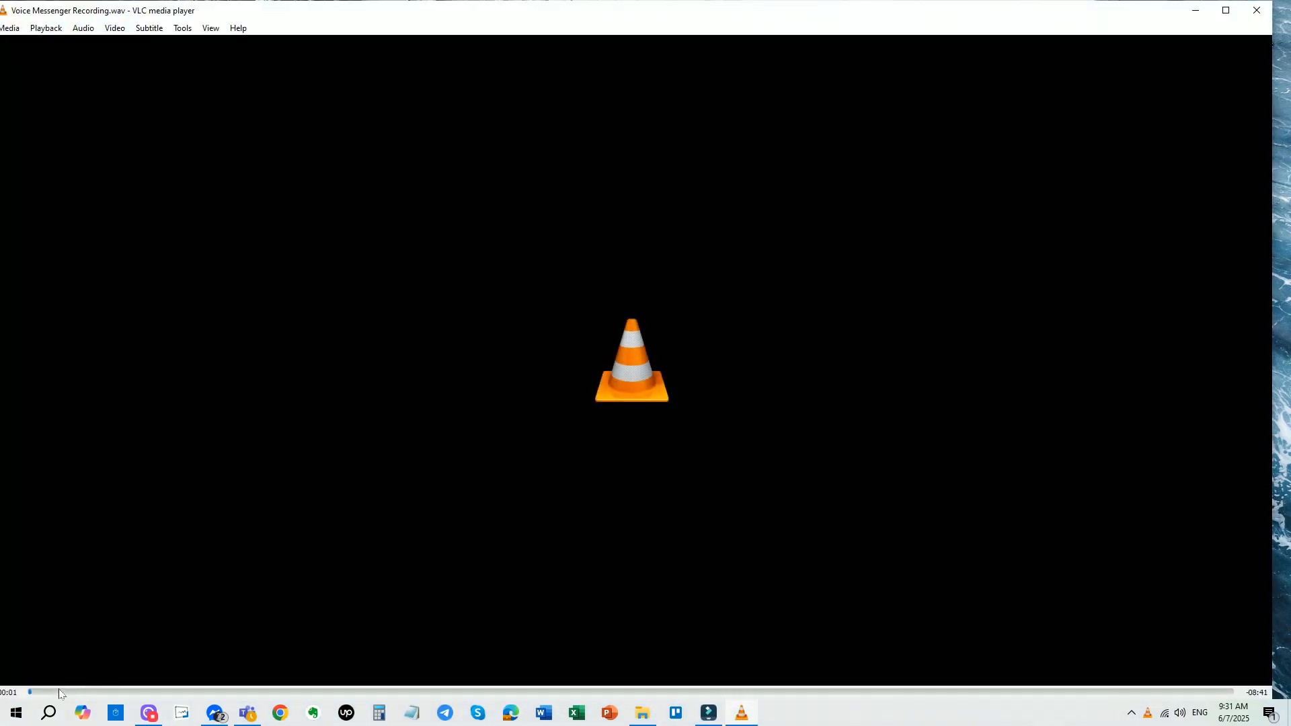
pyautogui.moveTo(30, 692); pyautogui.dragTo(47, 692)
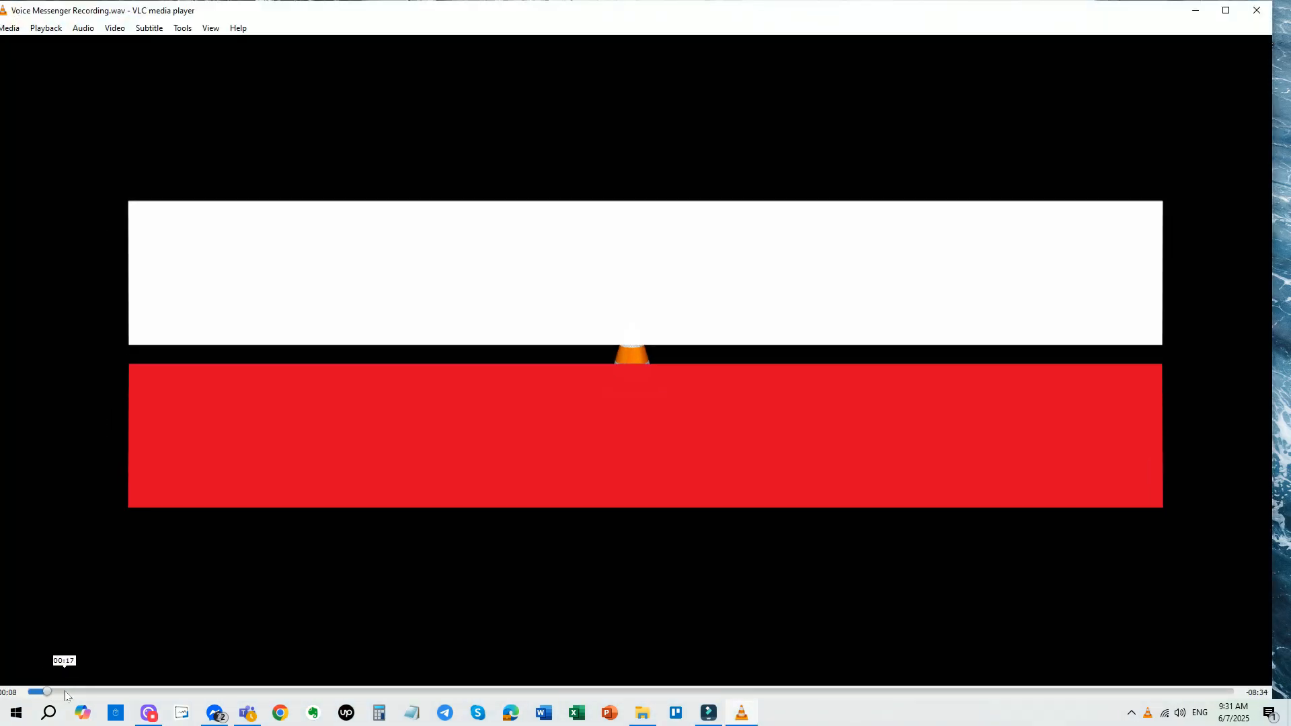
pyautogui.moveTo(47, 691); pyautogui.dragTo(99, 692)
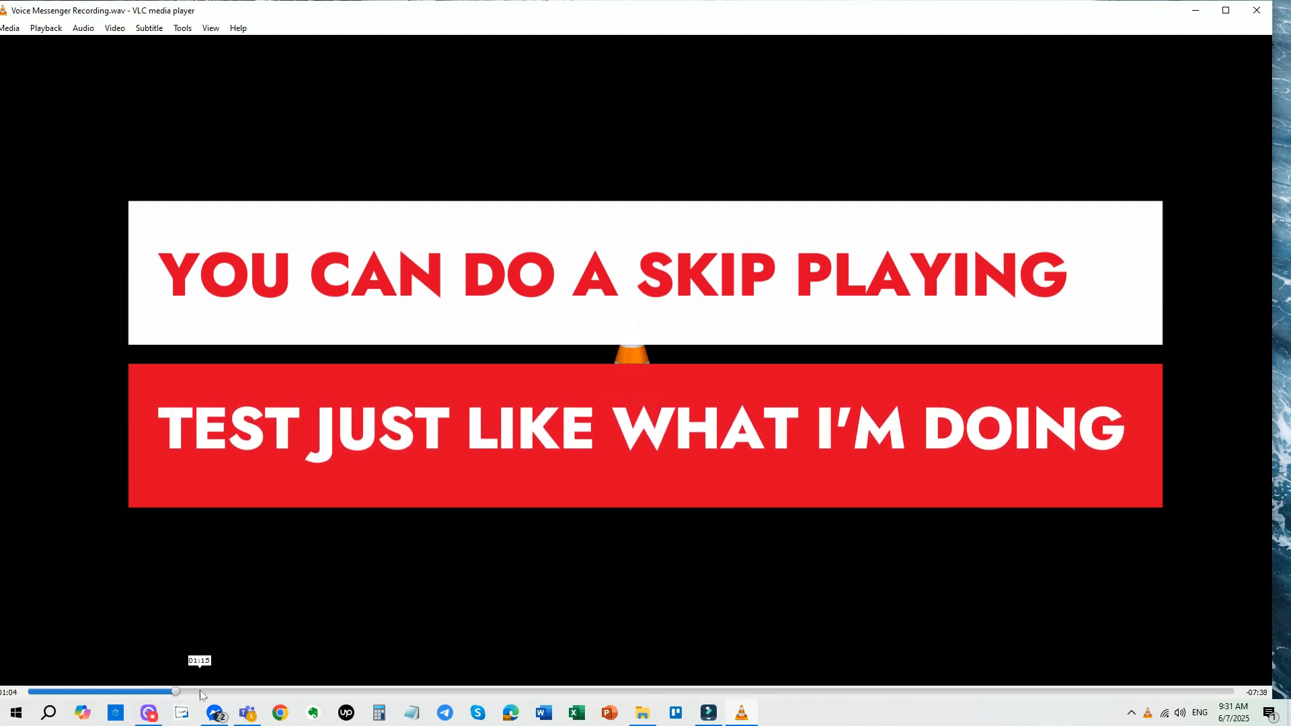
pyautogui.moveTo(176, 692); pyautogui.dragTo(222, 692)
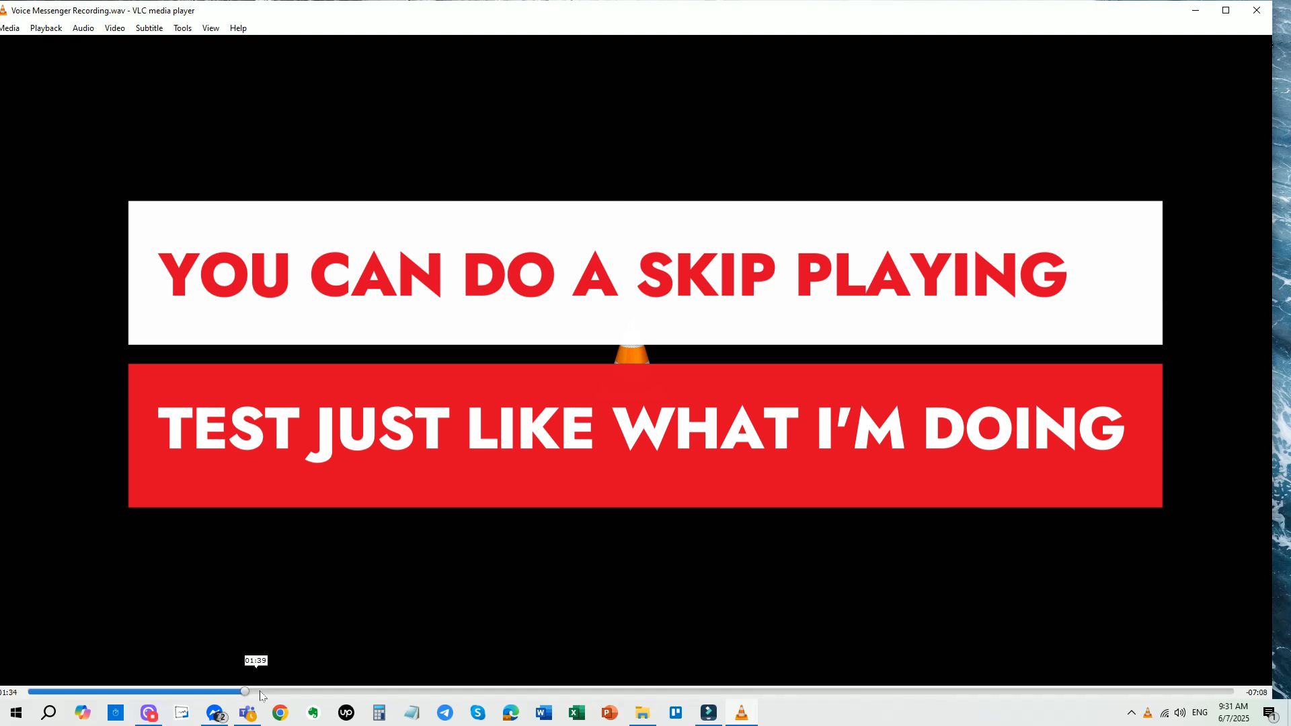
pyautogui.moveTo(244, 690); pyautogui.dragTo(274, 690)
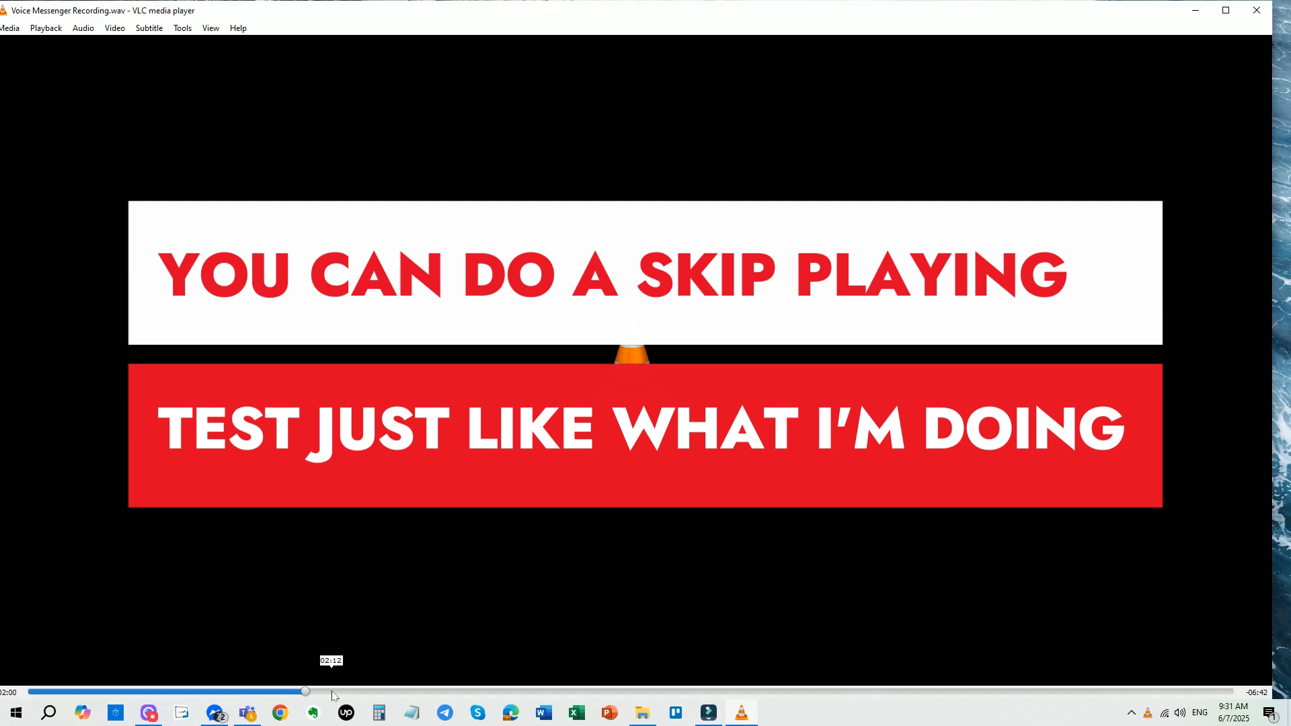
pyautogui.moveTo(305, 692); pyautogui.dragTo(335, 692)
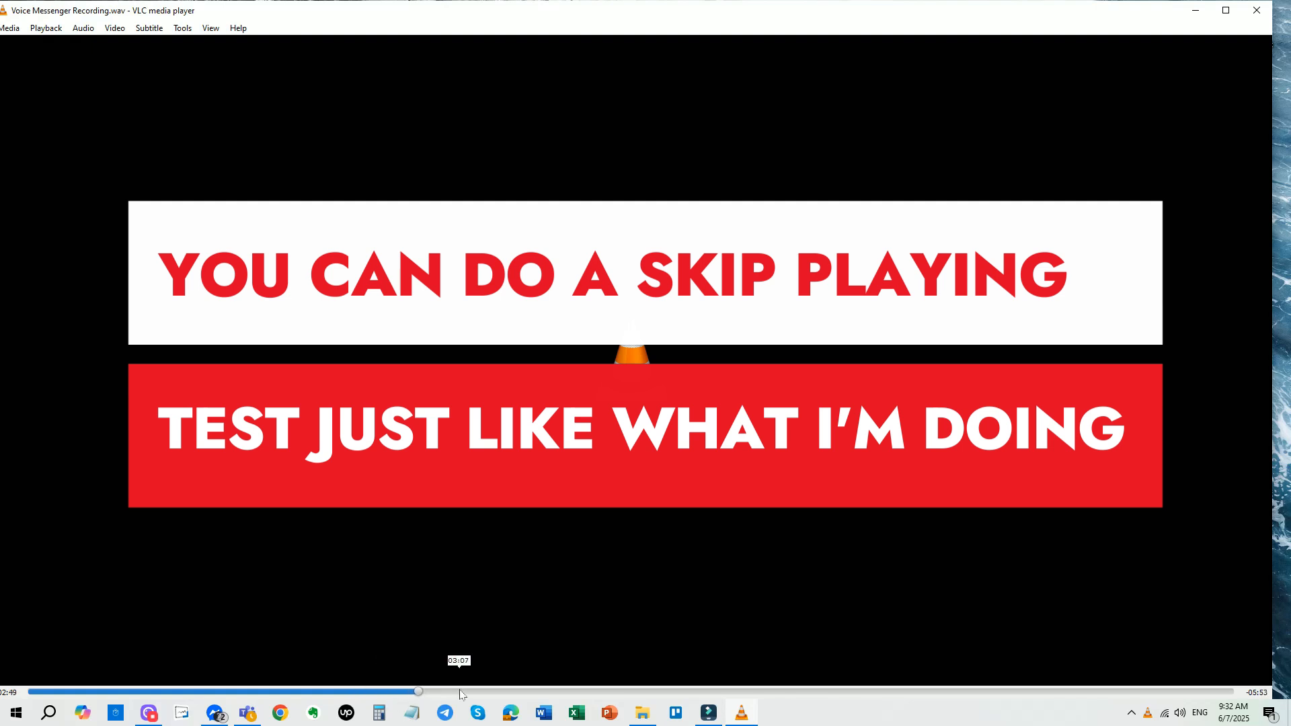
pyautogui.click(476, 691)
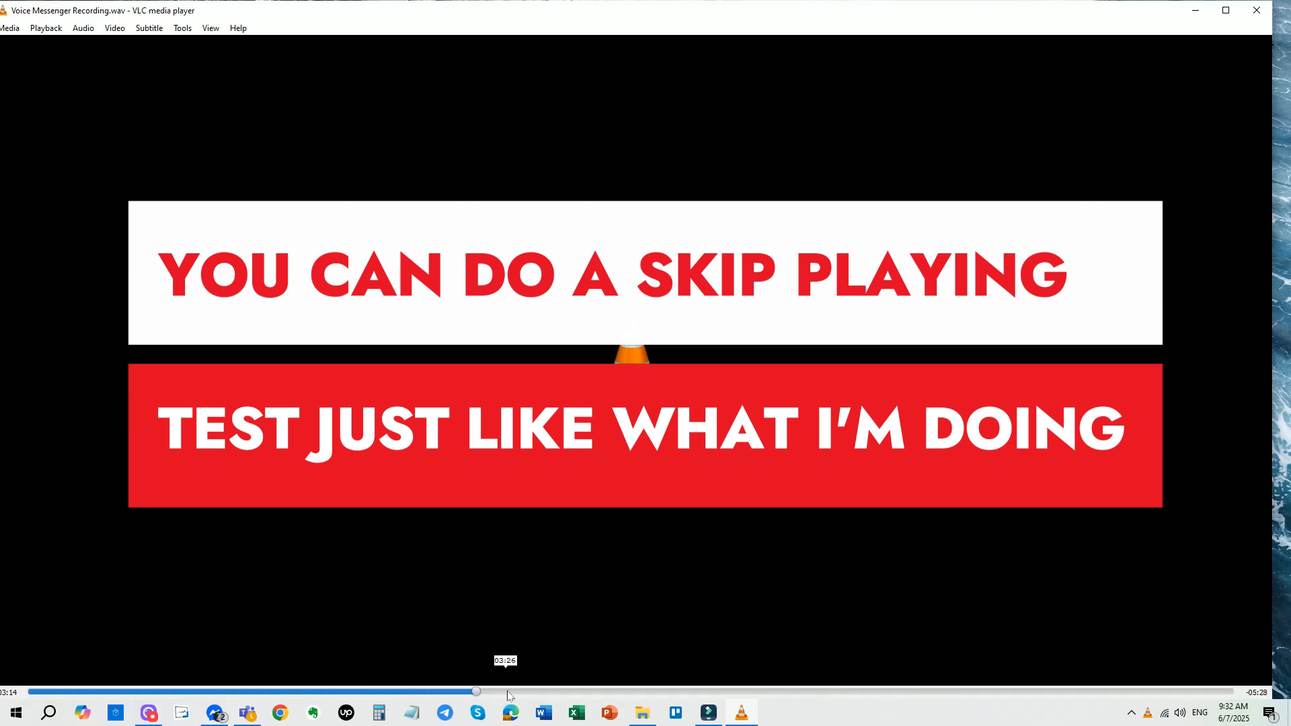
# - Keep dragging the seek bar through four, five and six minutes to about 7:27
pyautogui.moveTo(475, 692); pyautogui.dragTo(534, 691)
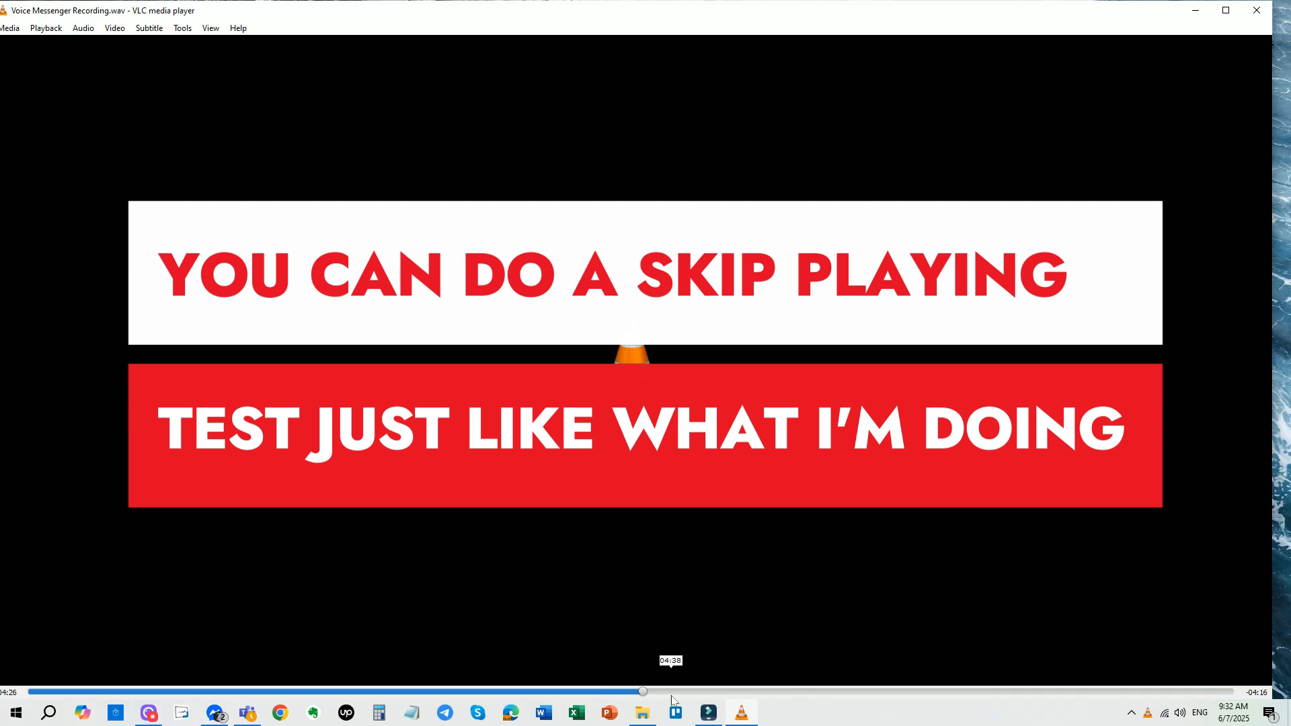
pyautogui.moveTo(642, 691); pyautogui.dragTo(690, 690)
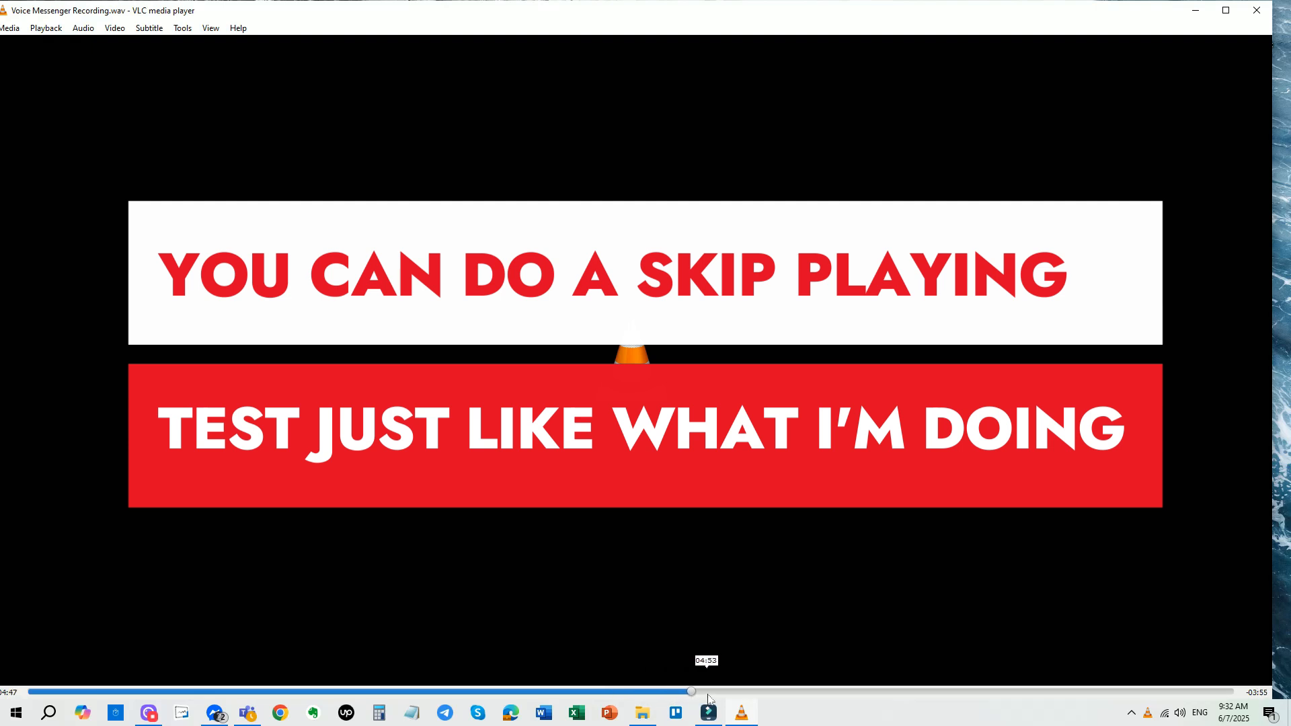
pyautogui.moveTo(689, 692); pyautogui.dragTo(719, 691)
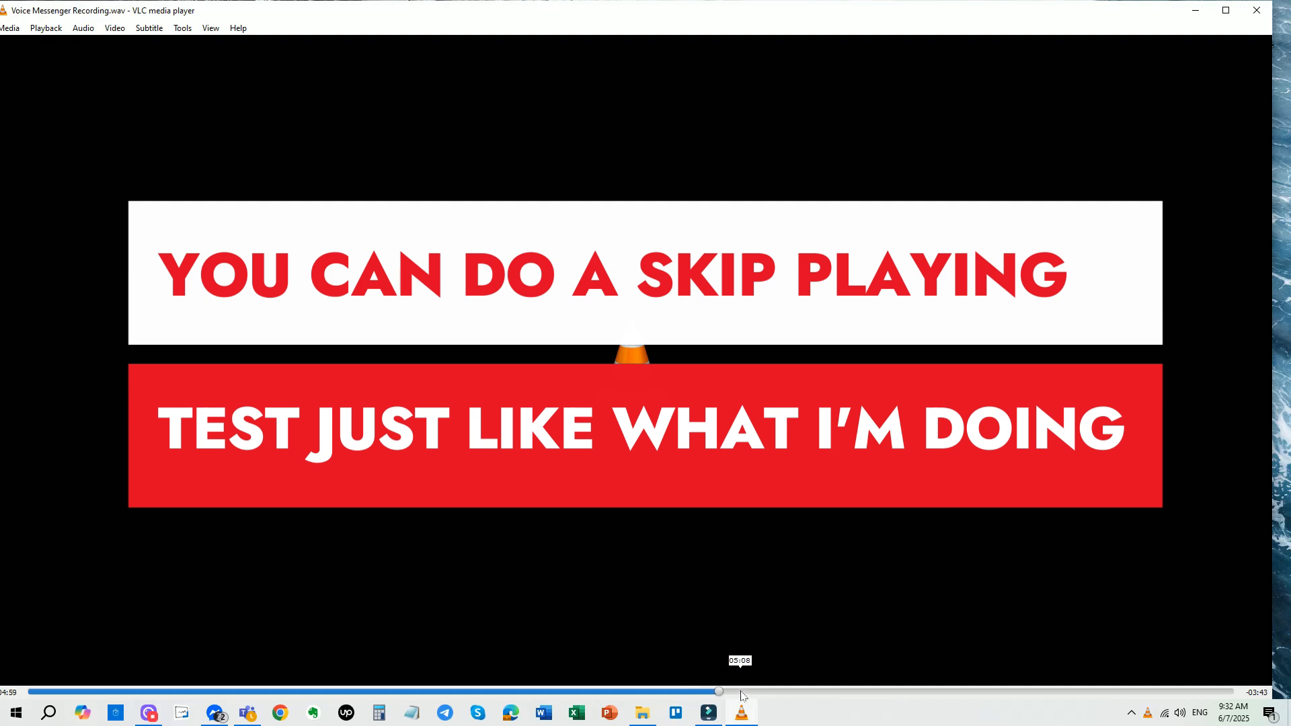
pyautogui.moveTo(719, 692); pyautogui.dragTo(765, 691)
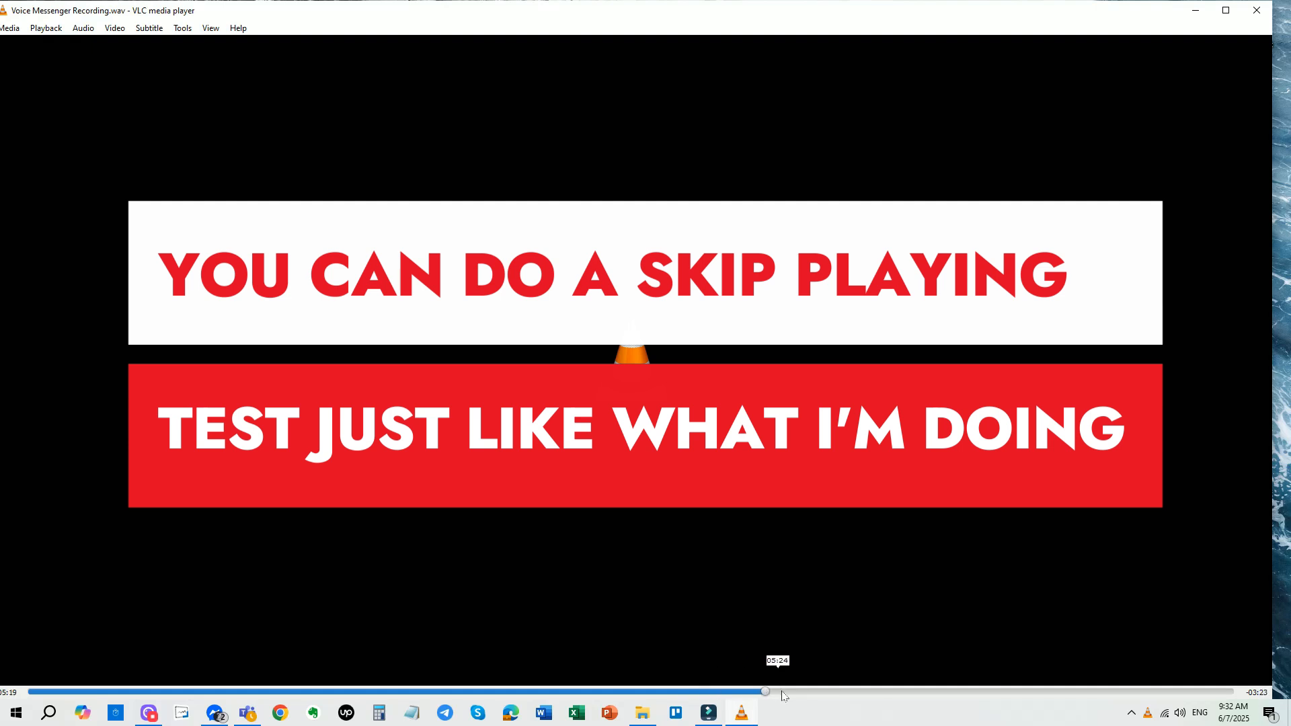
pyautogui.moveTo(765, 690); pyautogui.dragTo(790, 690)
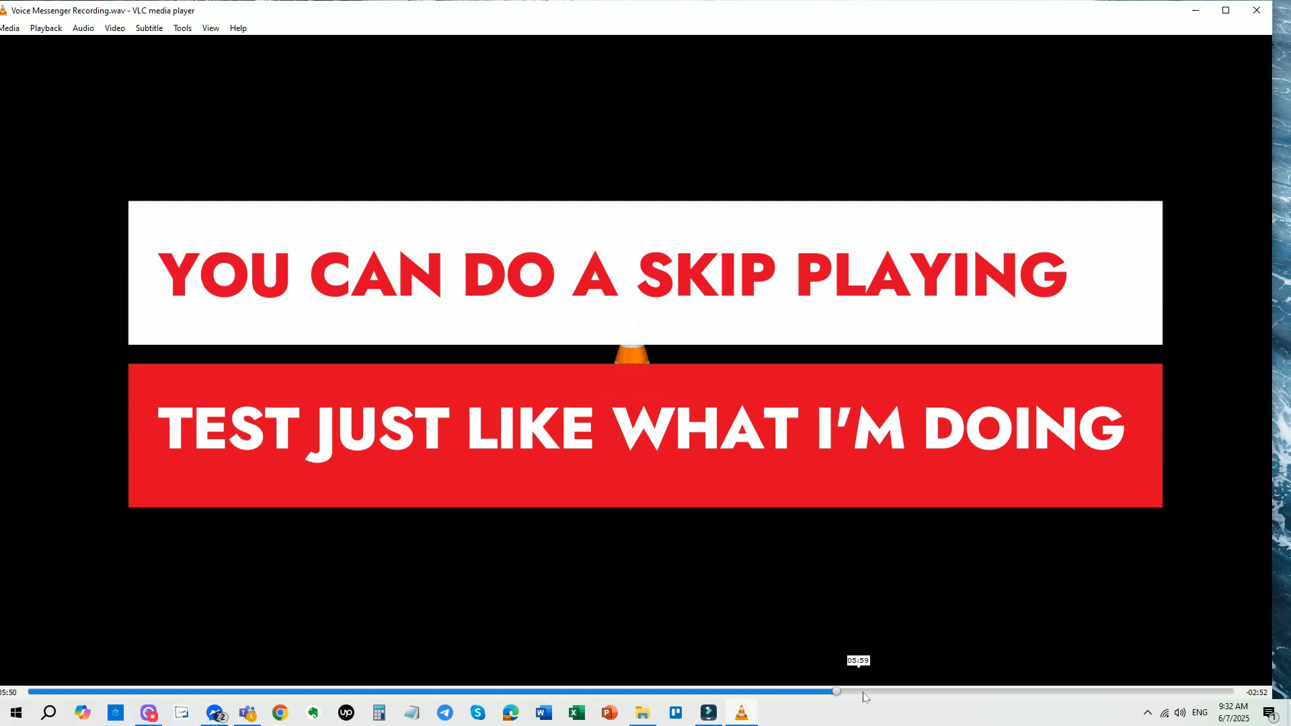
pyautogui.moveTo(836, 691); pyautogui.dragTo(871, 692)
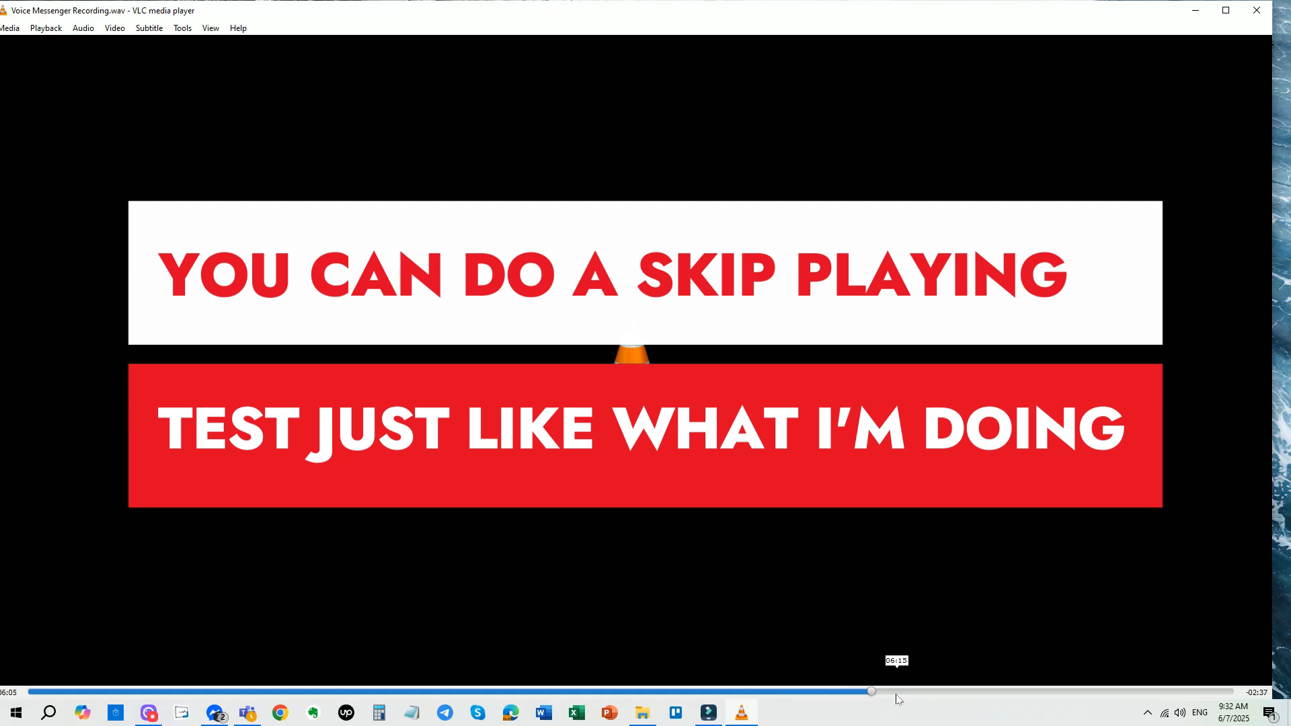
pyautogui.moveTo(871, 692); pyautogui.dragTo(919, 692)
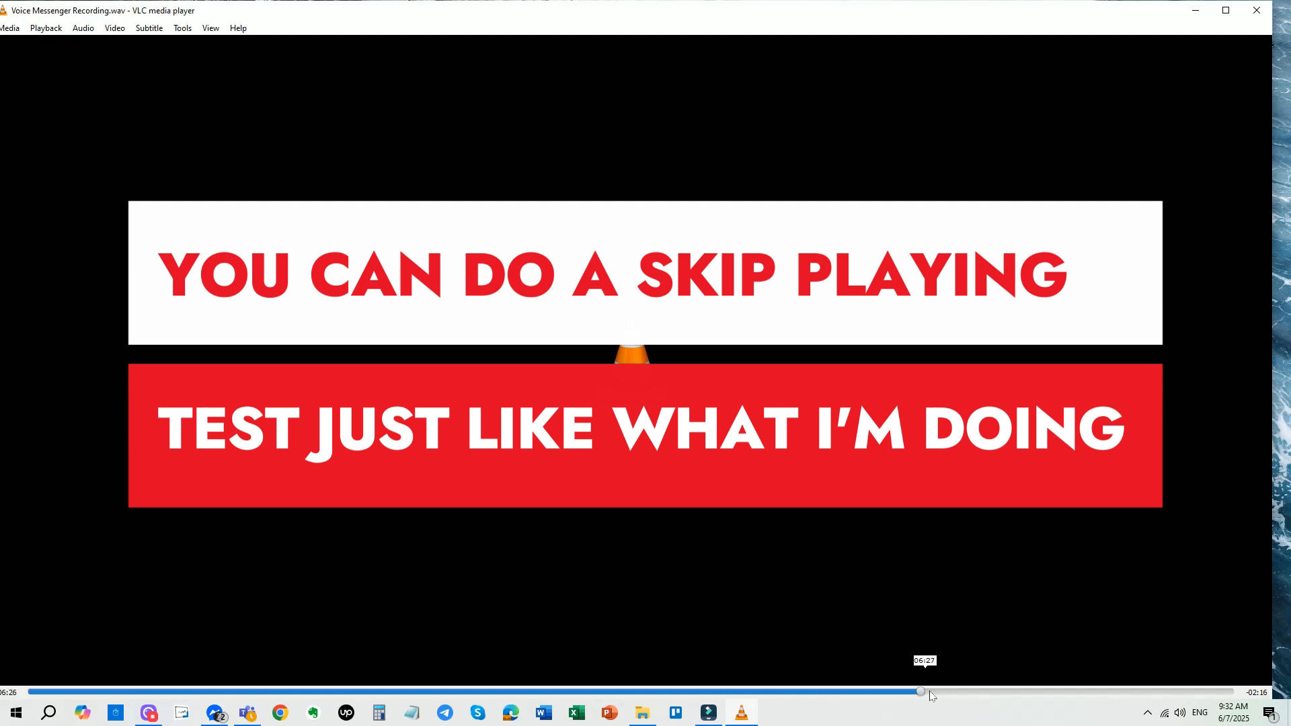
pyautogui.moveTo(919, 692); pyautogui.dragTo(949, 691)
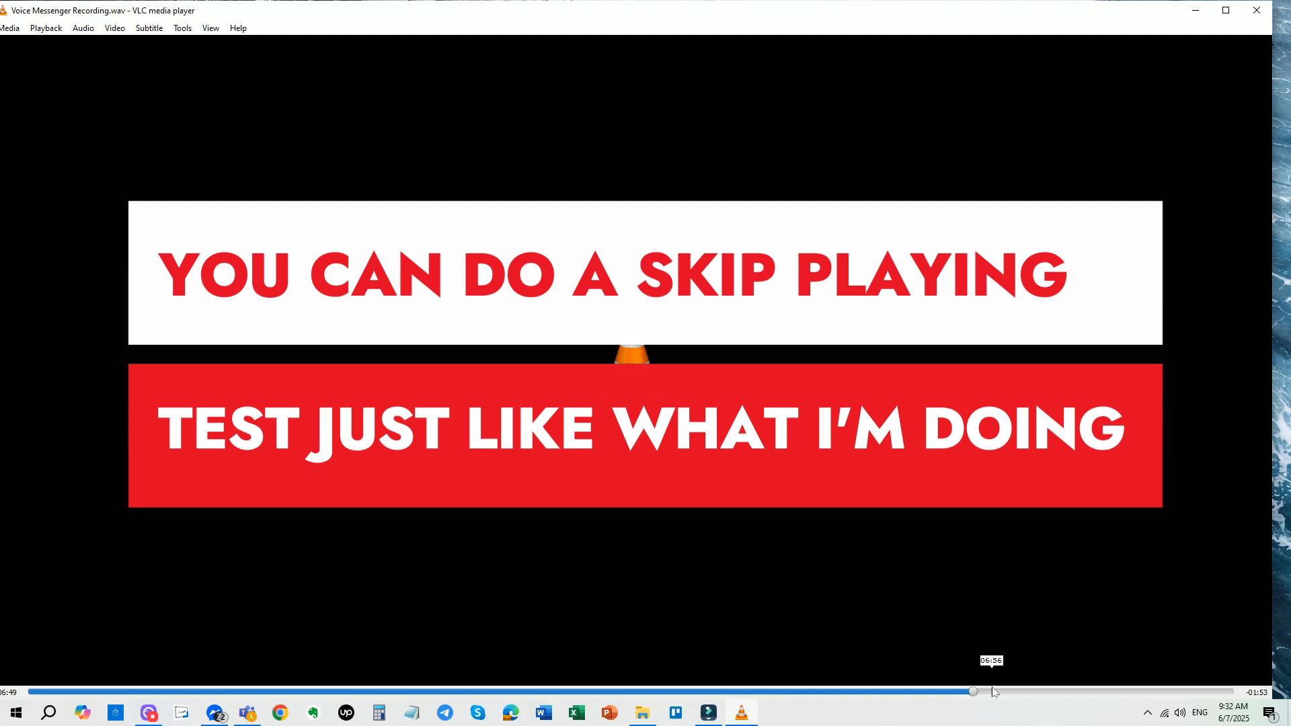
pyautogui.moveTo(973, 692); pyautogui.dragTo(1026, 691)
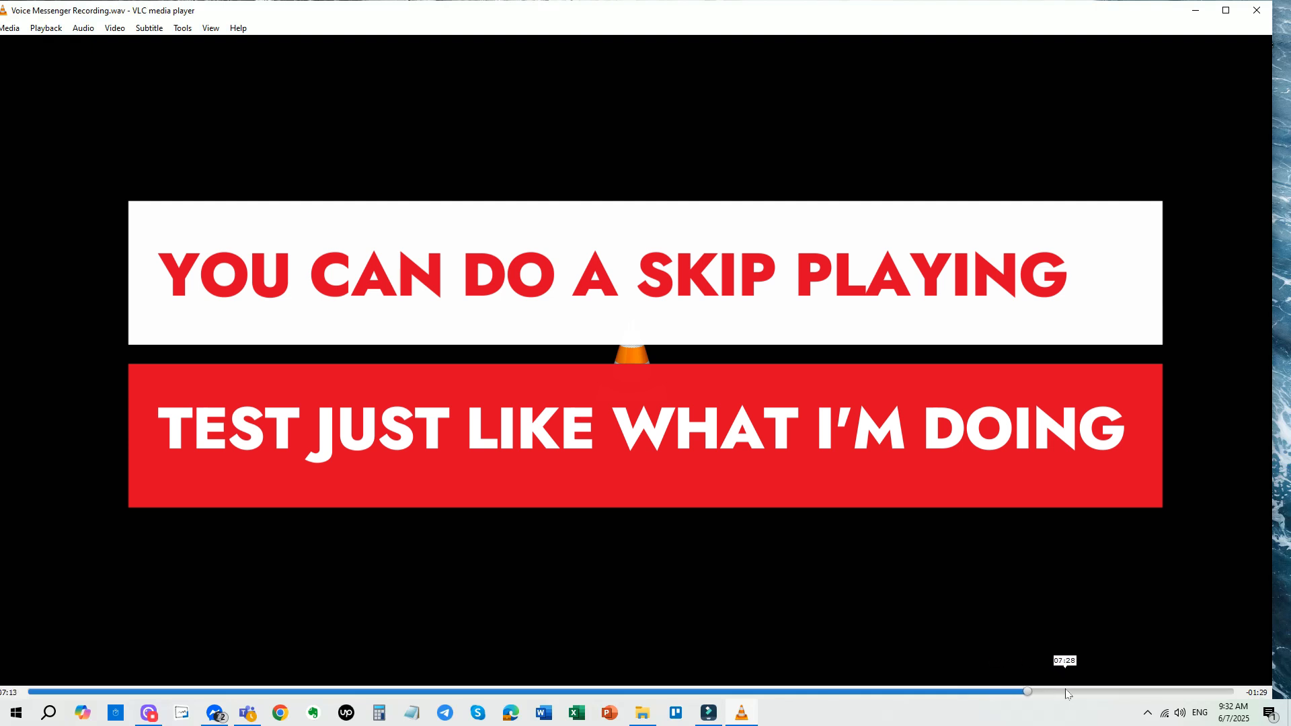
pyautogui.moveTo(1027, 691); pyautogui.dragTo(1059, 691)
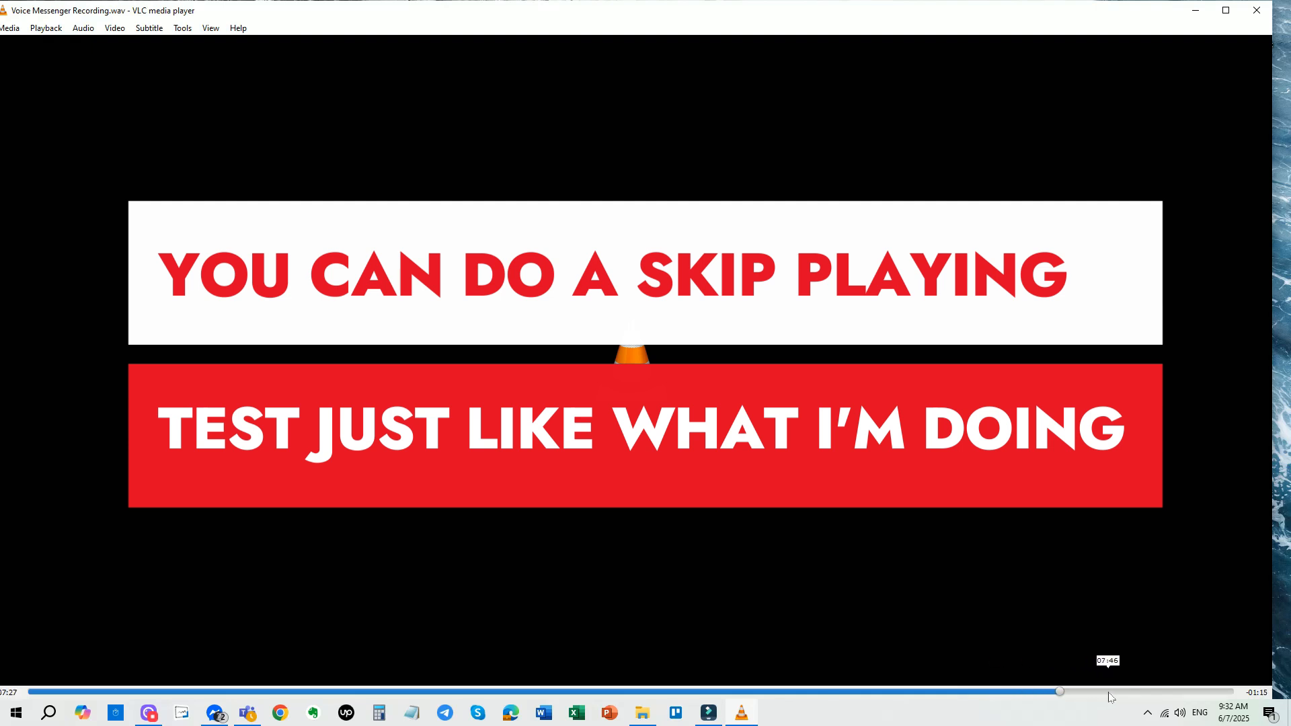